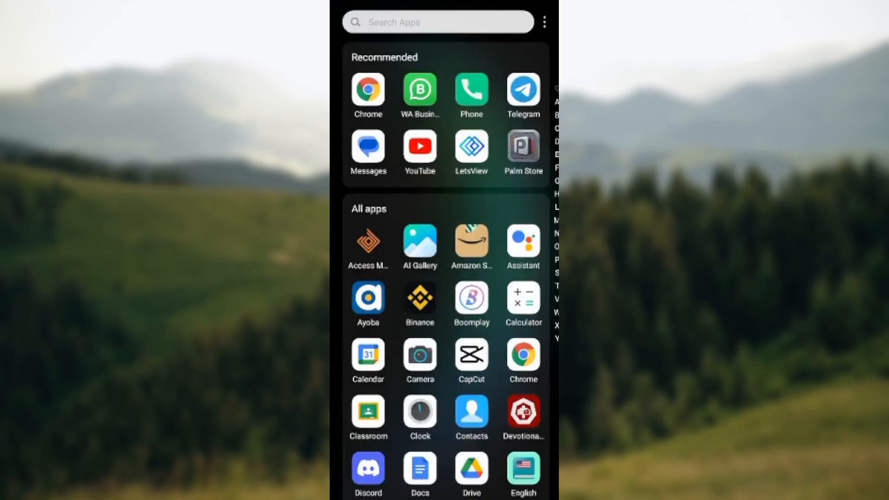
Step: Launch Messages from the app drawer and enter the conversation ending with 'Ok thanks'
scroll(down, 3)
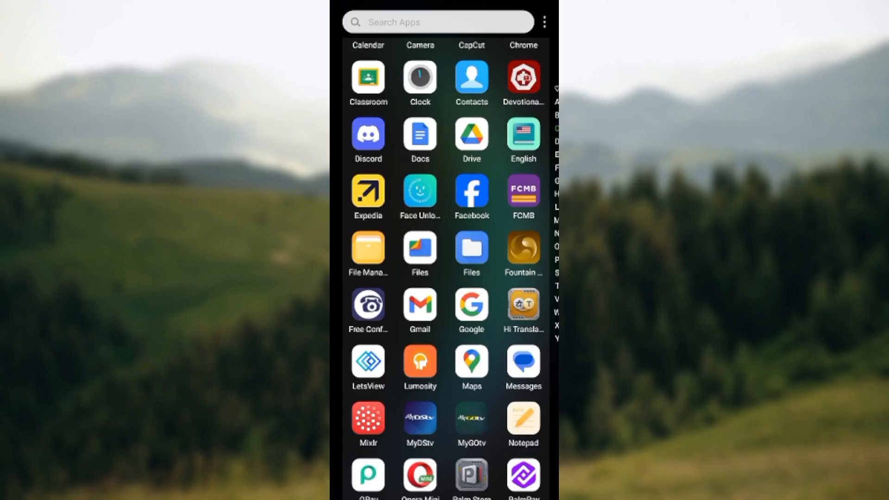
click(523, 367)
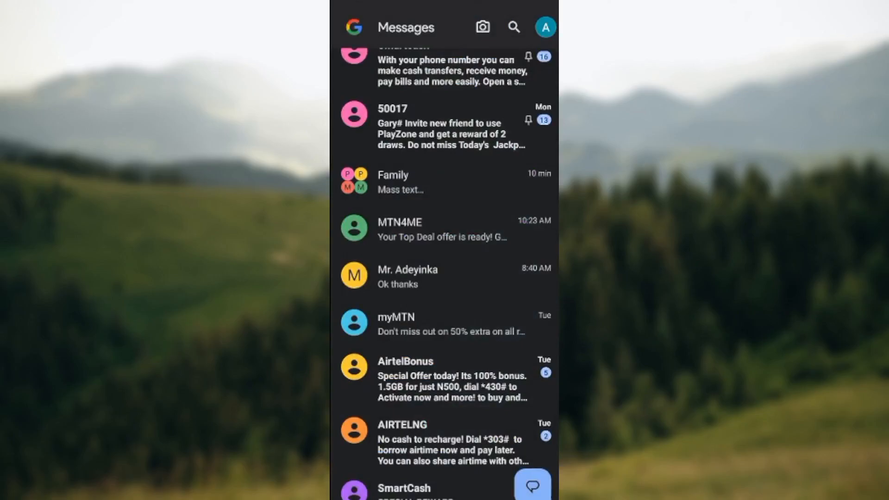
scroll(down, 3)
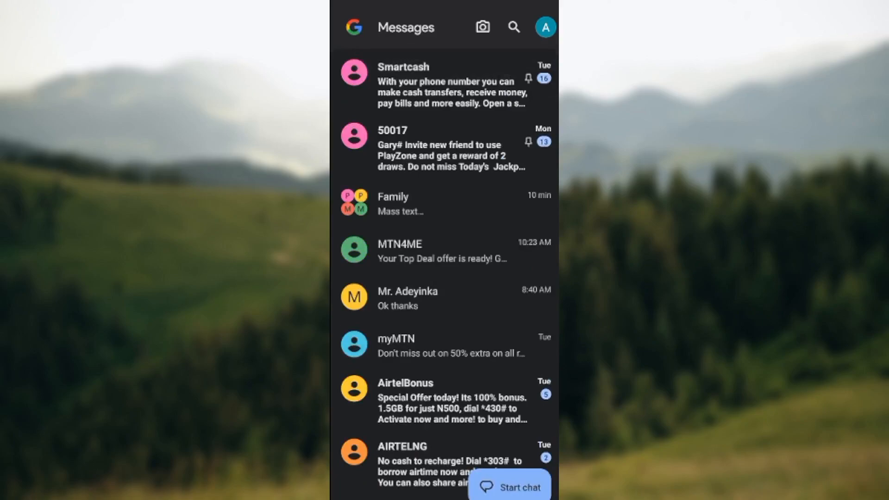
click(407, 297)
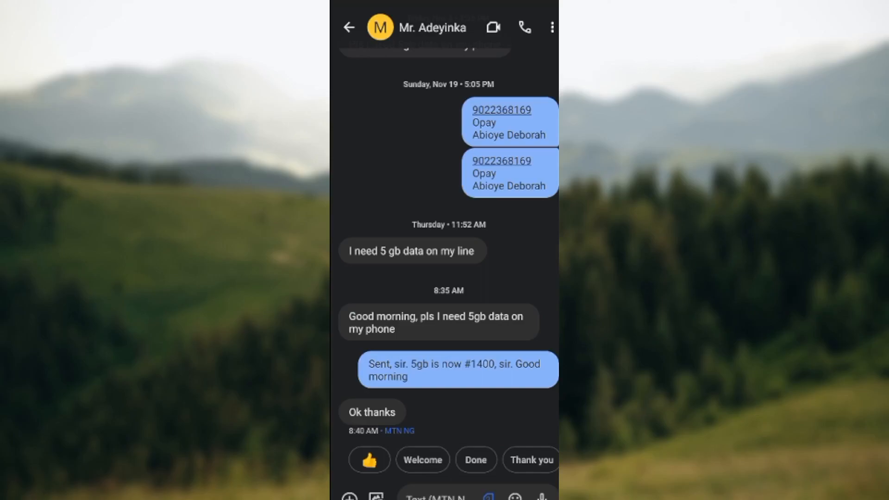
Step: Start recording a voice message with the microphone beside the text field
click(540, 497)
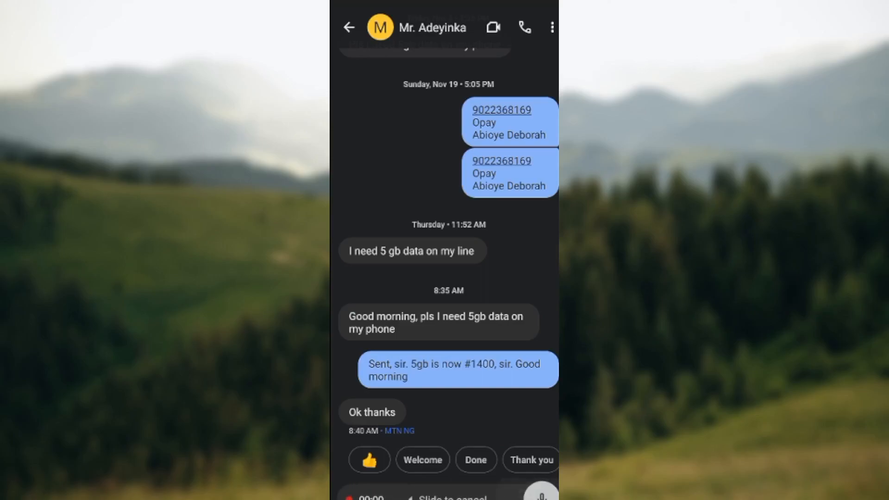